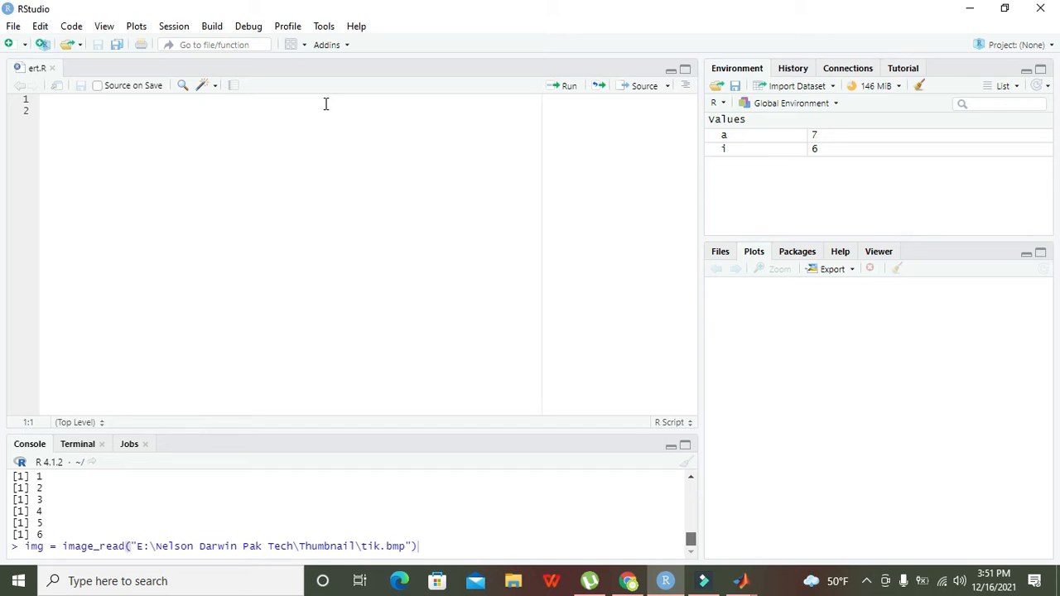
Write the assignment a<-0 on line 1 and start a new line below it
{"action": "type", "text": "a"}
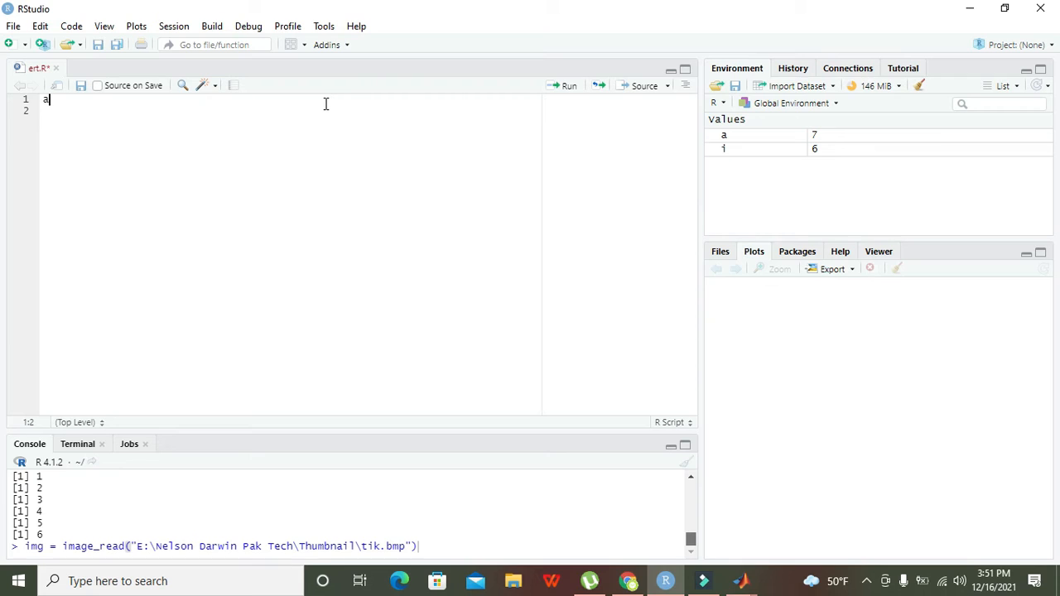
{"action": "type", "text": "<"}
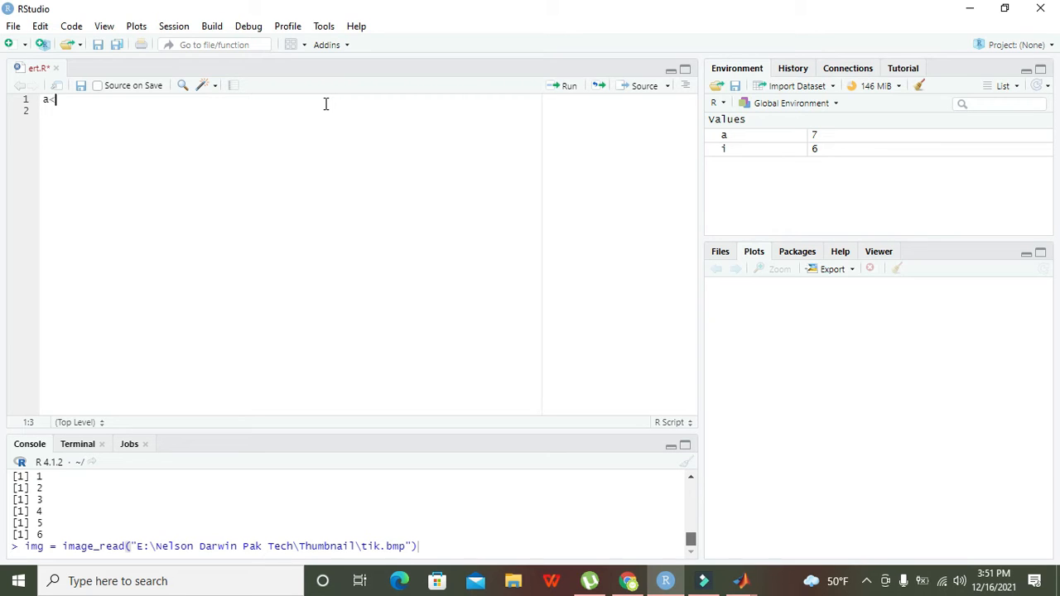
{"action": "type", "text": "-"}
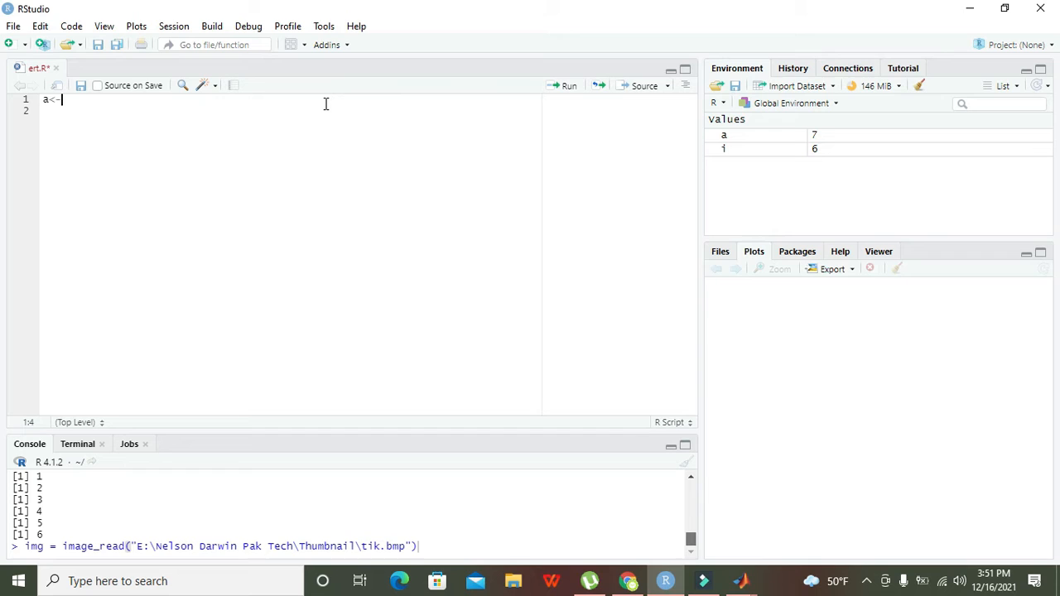
{"action": "type", "text": "0"}
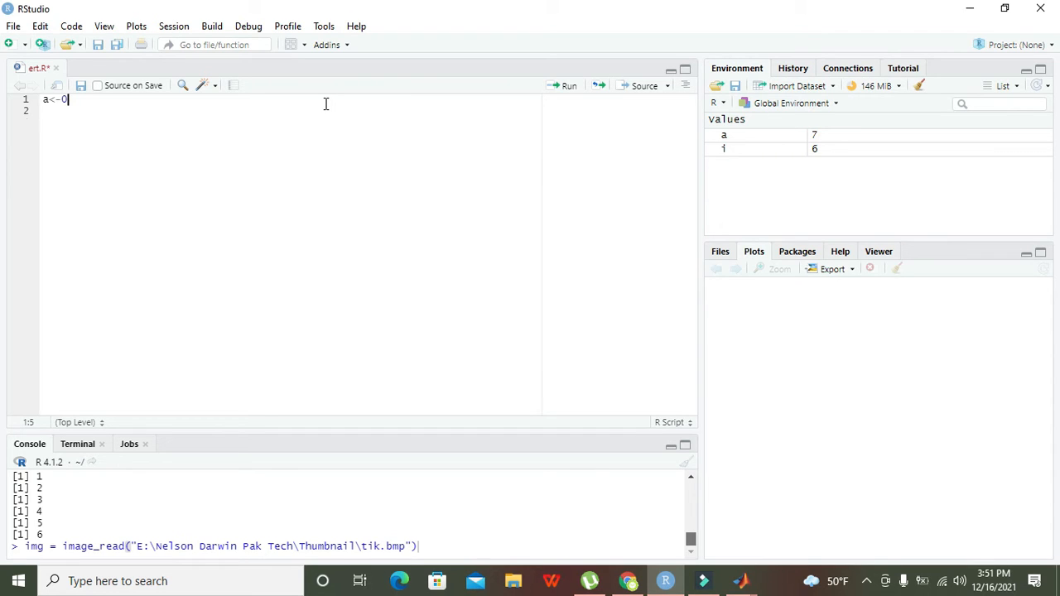
{"action": "key", "text": "Return"}
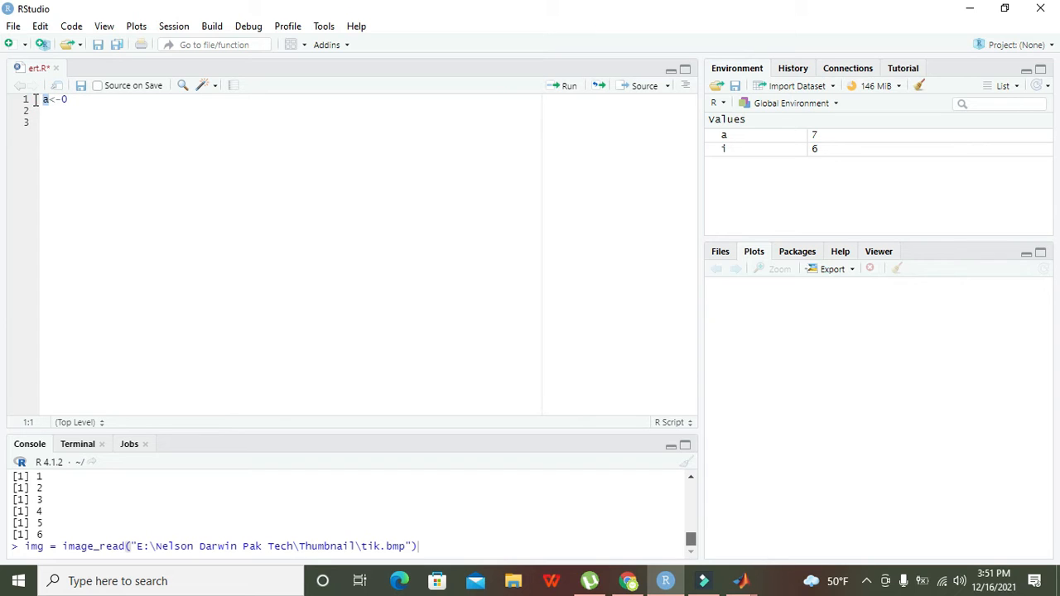
{"action": "mouse_move", "coordinate": [48, 109]}
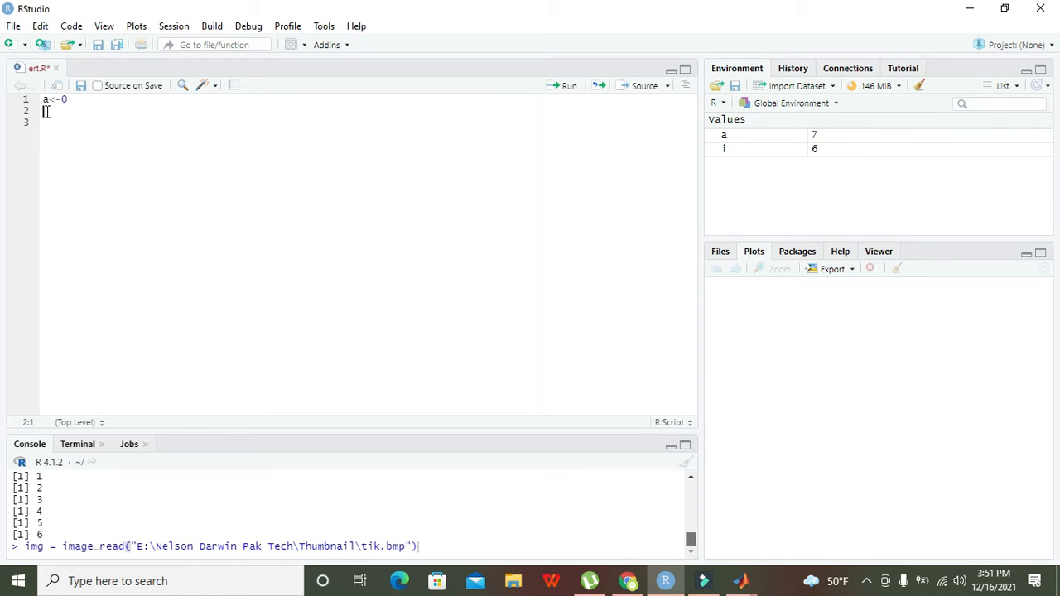
Write while(a<10) on line 2 with an empty pair of braces for the body
{"action": "type", "text": "while("}
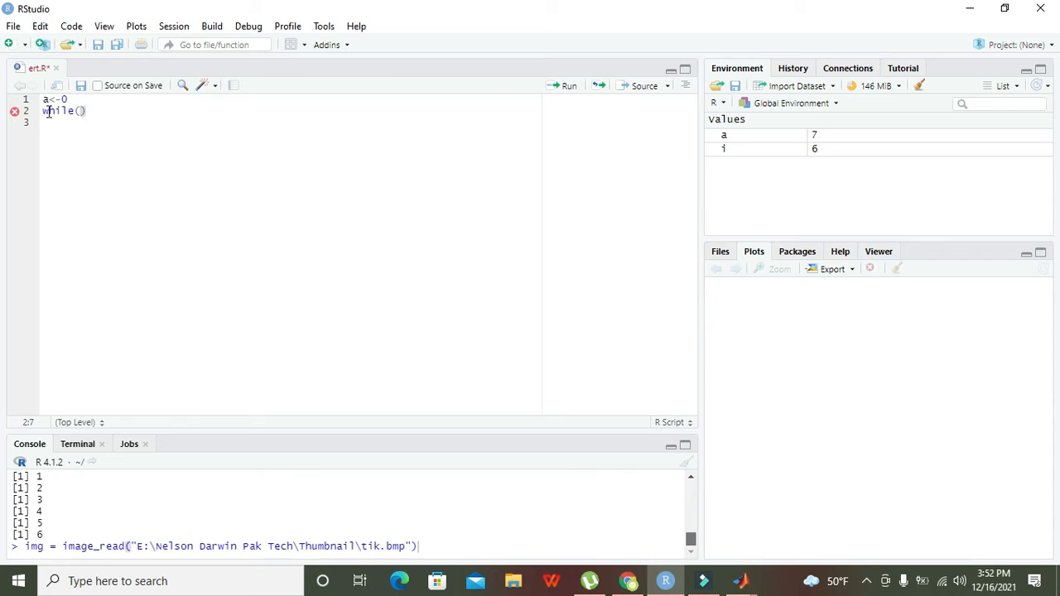
{"action": "left_click", "coordinate": [48, 109]}
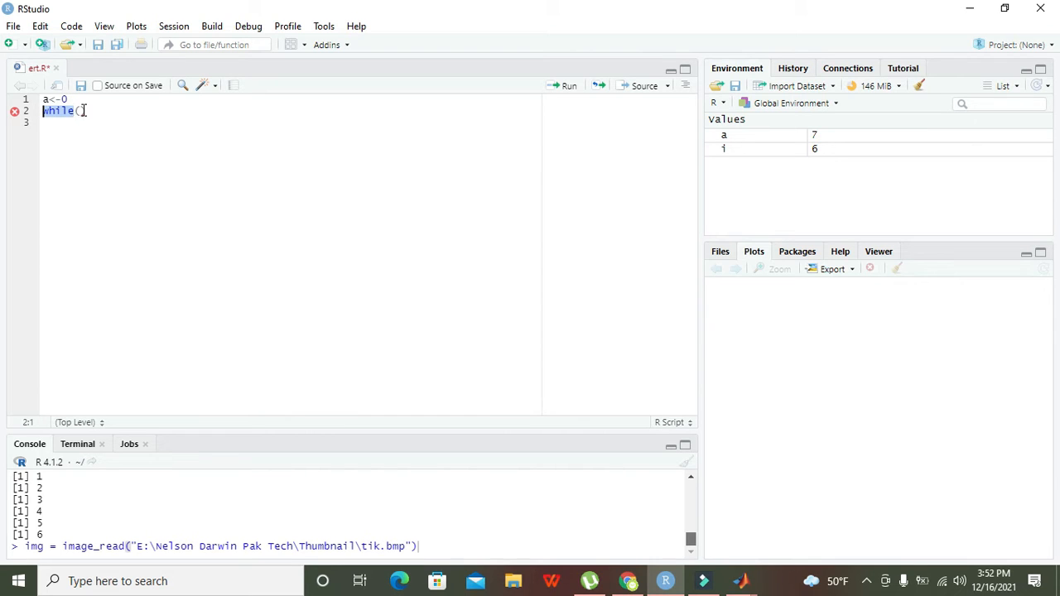
{"action": "left_click", "coordinate": [76, 111]}
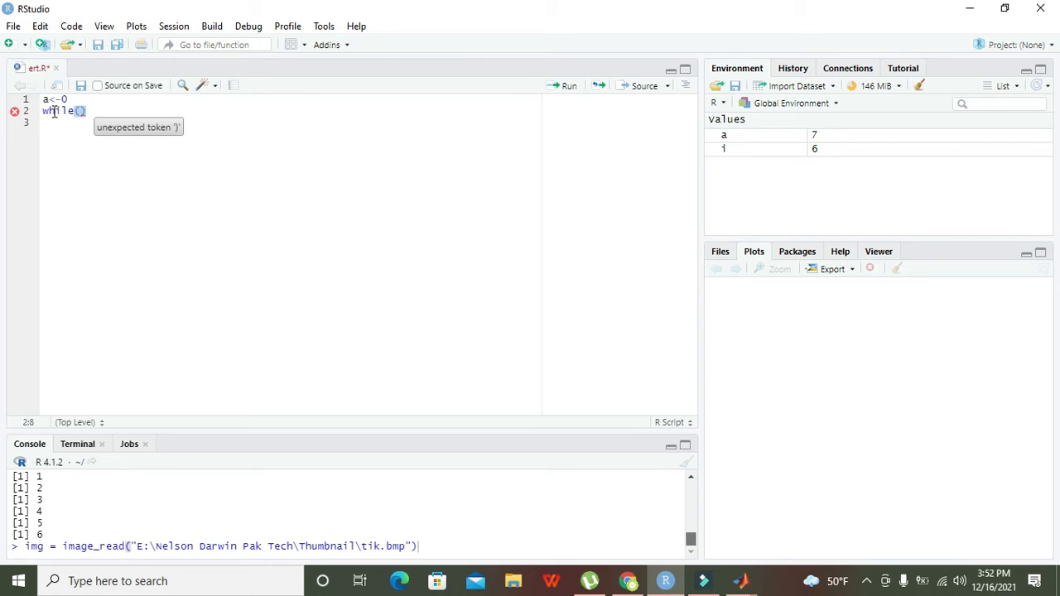
{"action": "key", "text": "Backspace"}
{"action": "type", "text": "a"}
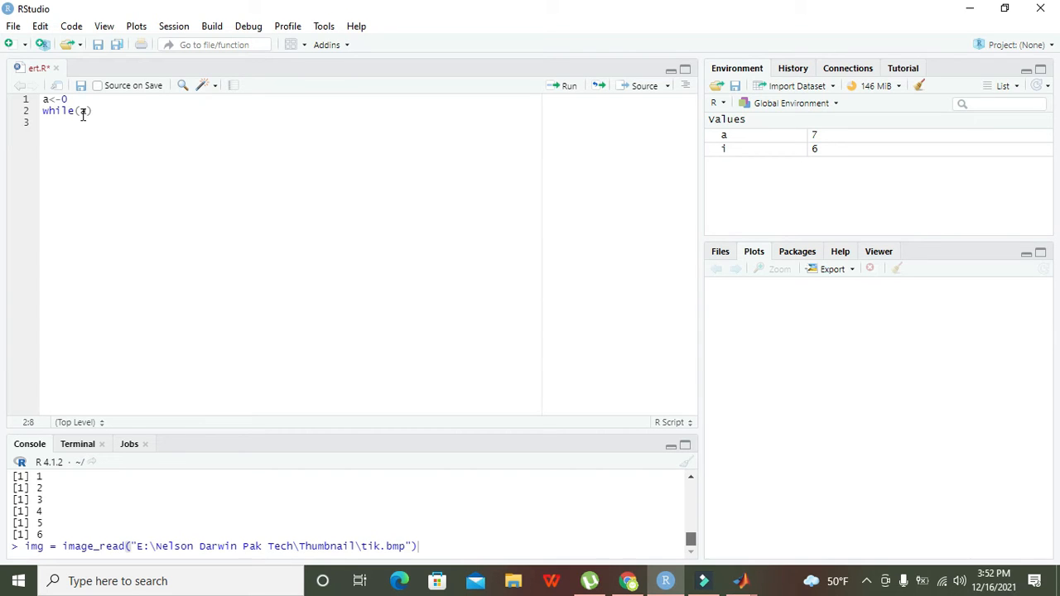
{"action": "type", "text": "<10"}
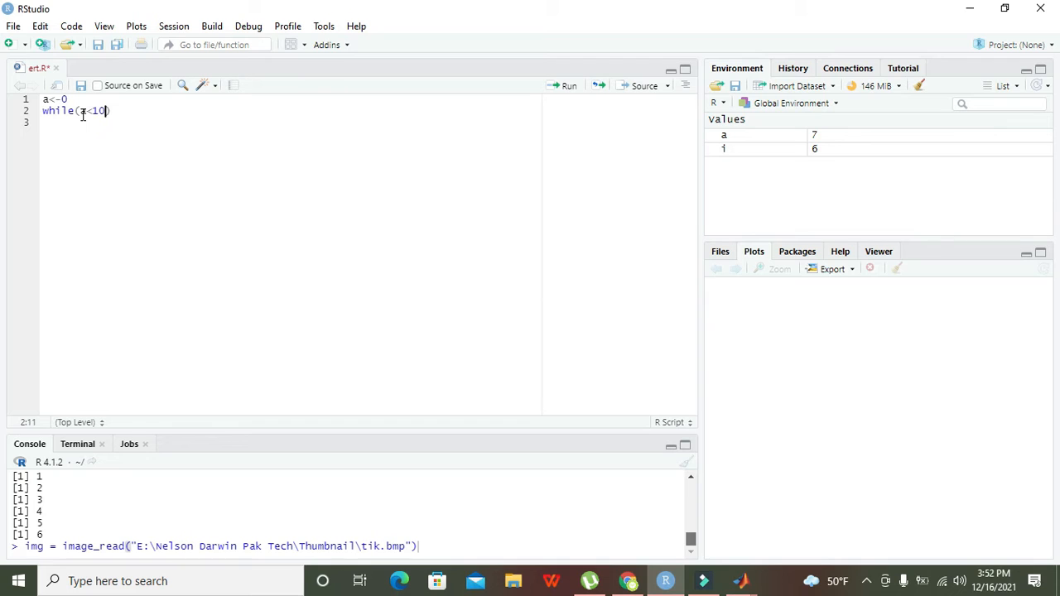
{"action": "type", "text": "{}"}
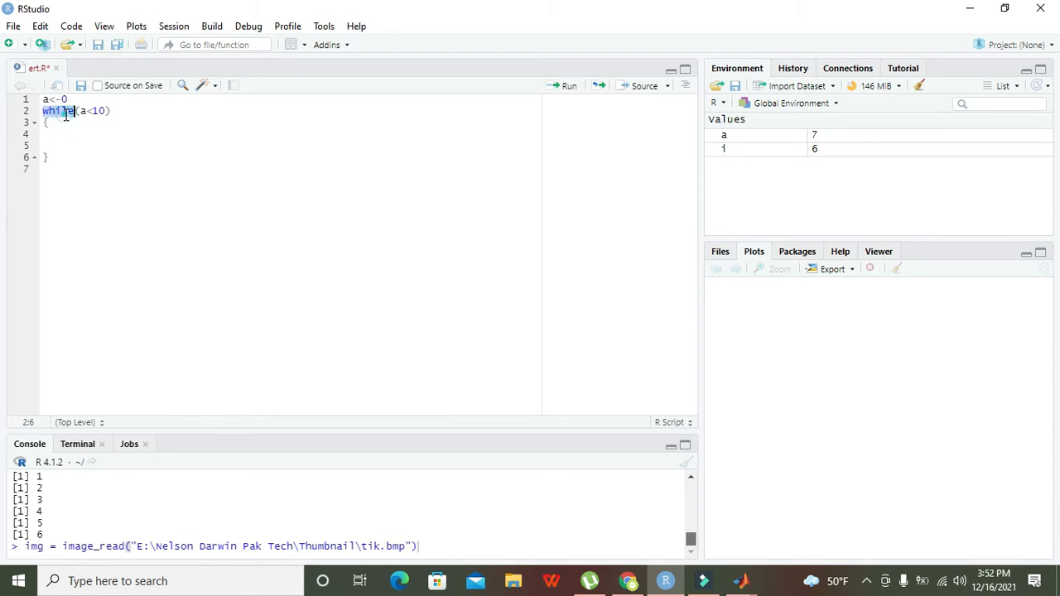
{"action": "left_click", "coordinate": [82, 112]}
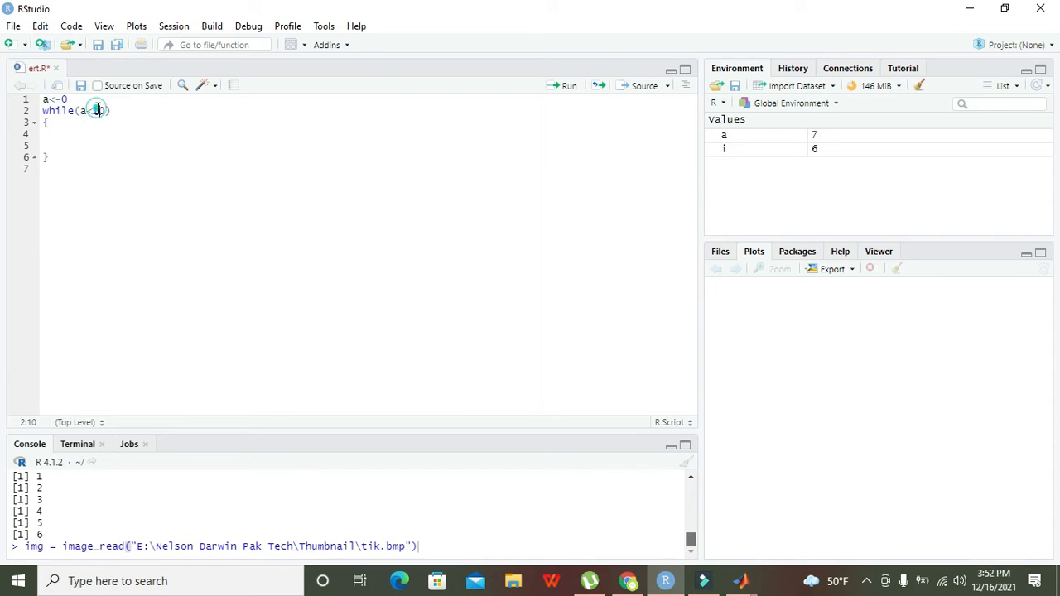
Fill the loop body with print(a) and the increment a<-a+1
{"action": "type", "text": "10"}
{"action": "left_click", "coordinate": [288, 134]}
{"action": "type", "text": "print("}
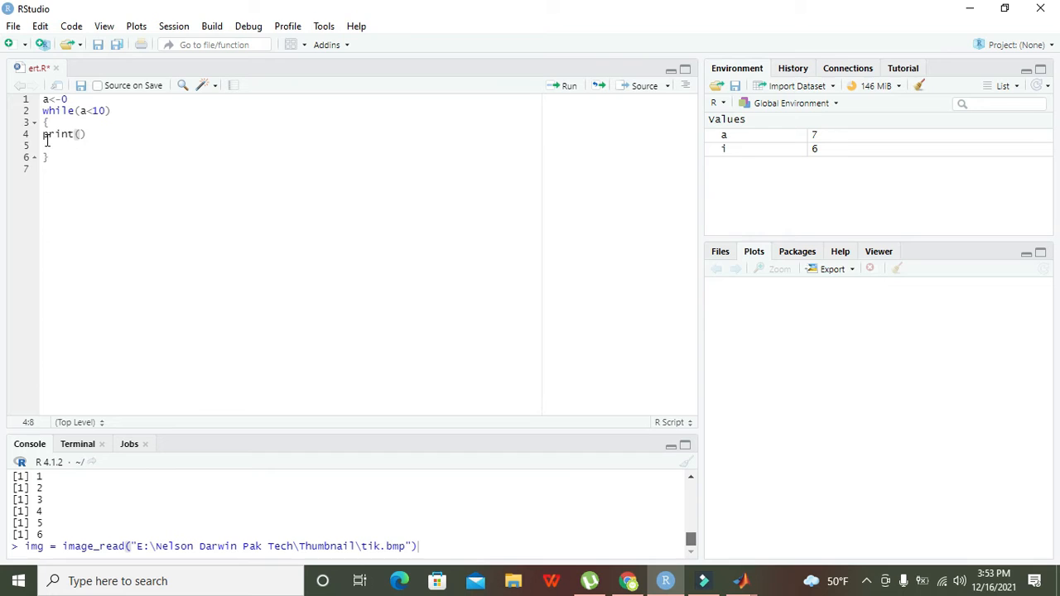
{"action": "type", "text": "a);"}
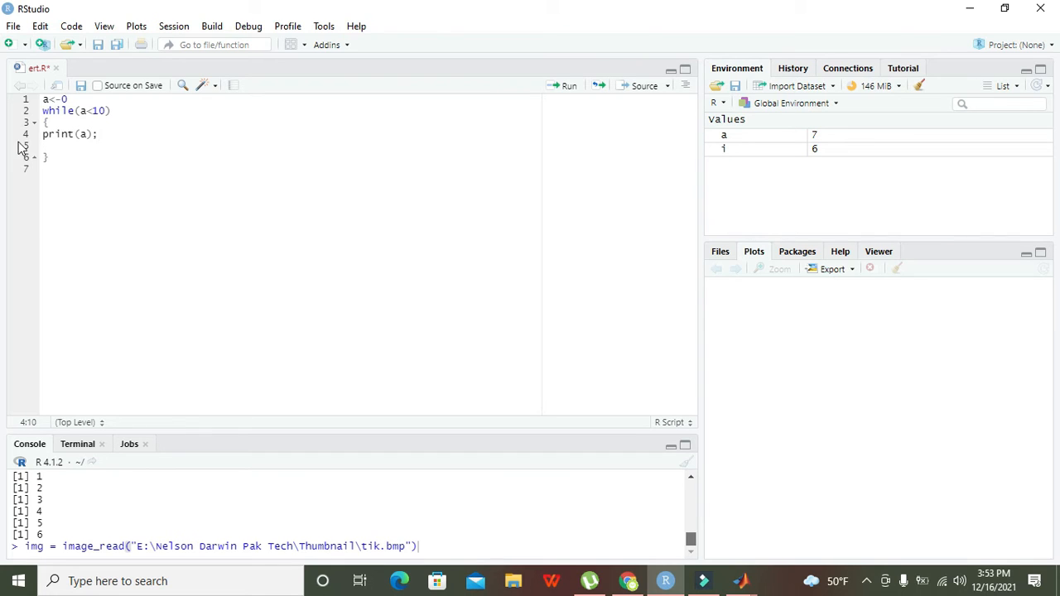
{"action": "left_click", "coordinate": [49, 146]}
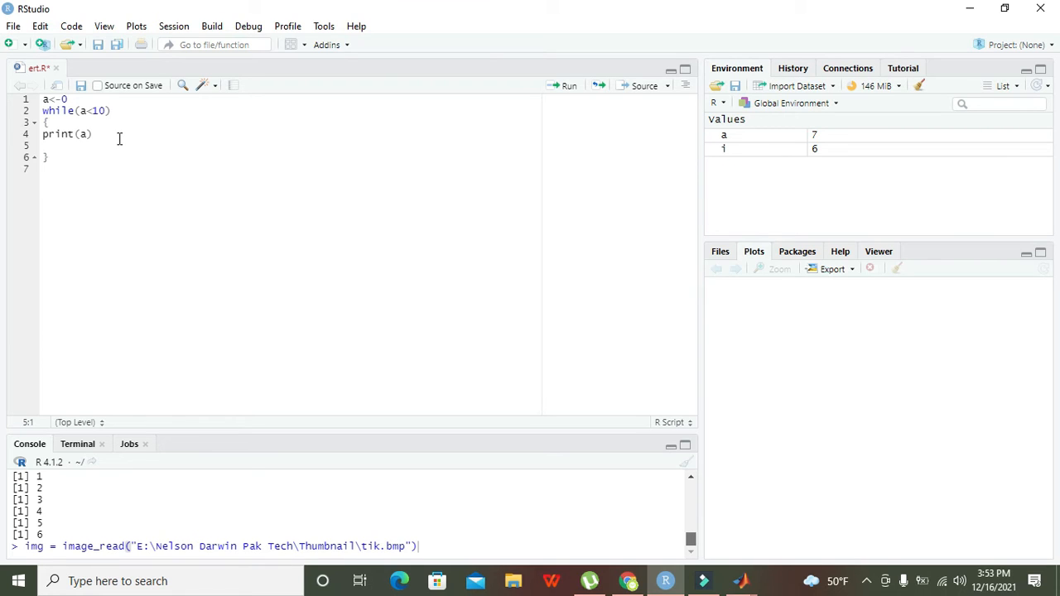
{"action": "type", "text": "a="}
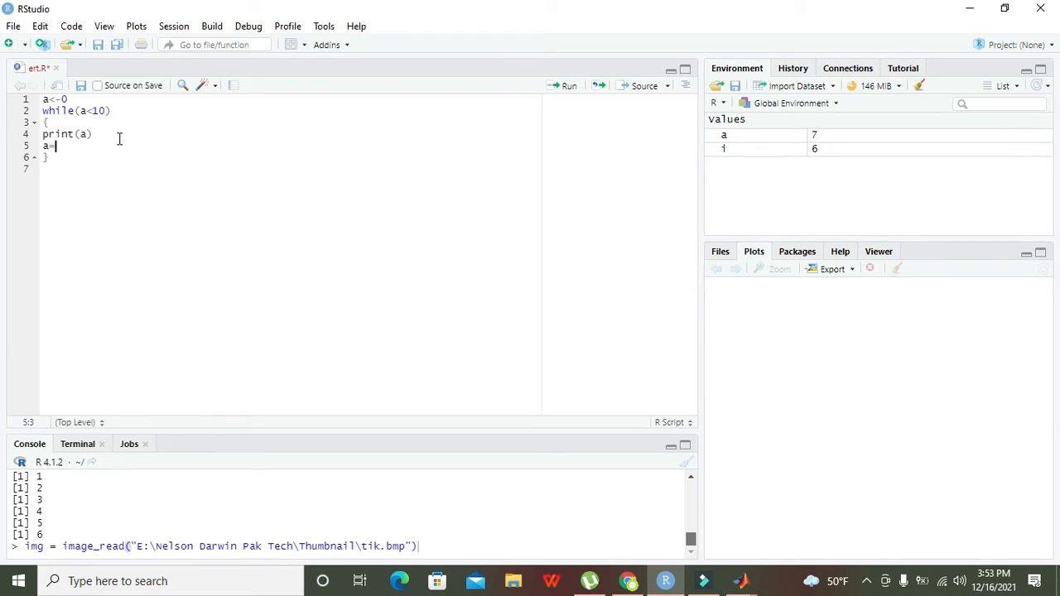
{"action": "type", "text": "a+1"}
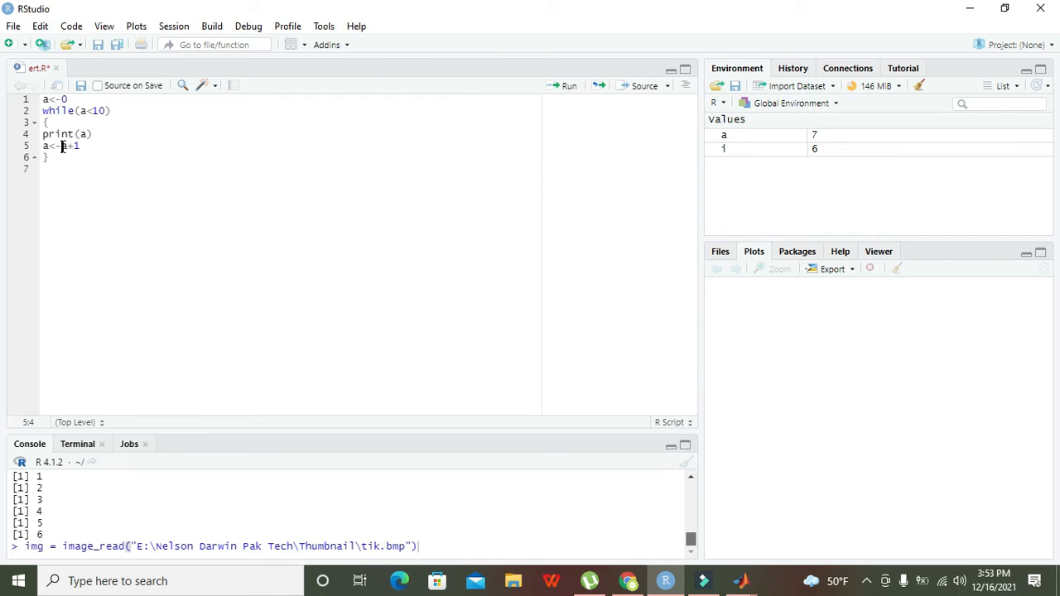
{"action": "right_click", "coordinate": [63, 146]}
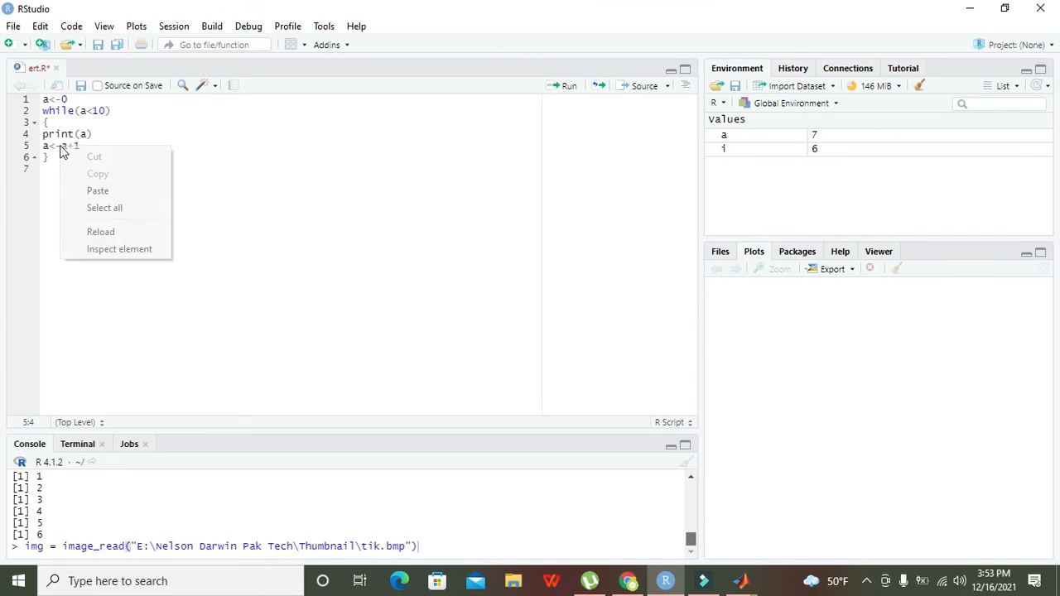
{"action": "left_click", "coordinate": [57, 146]}
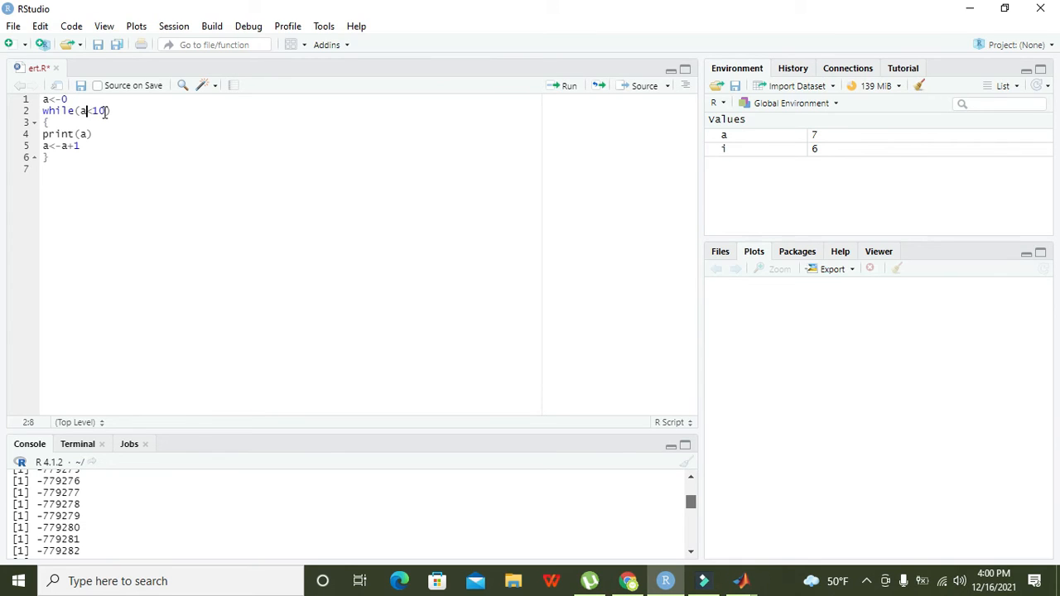
Close the print(a) call and add a blank line after the loop's closing brace
{"action": "double_click", "coordinate": [91, 109]}
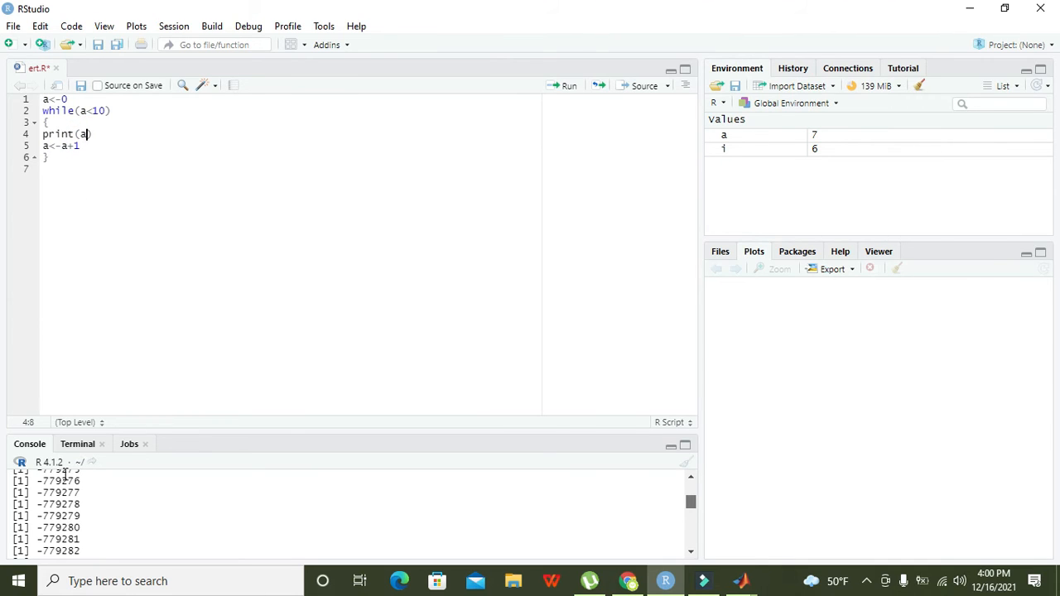
{"action": "left_click", "coordinate": [65, 146]}
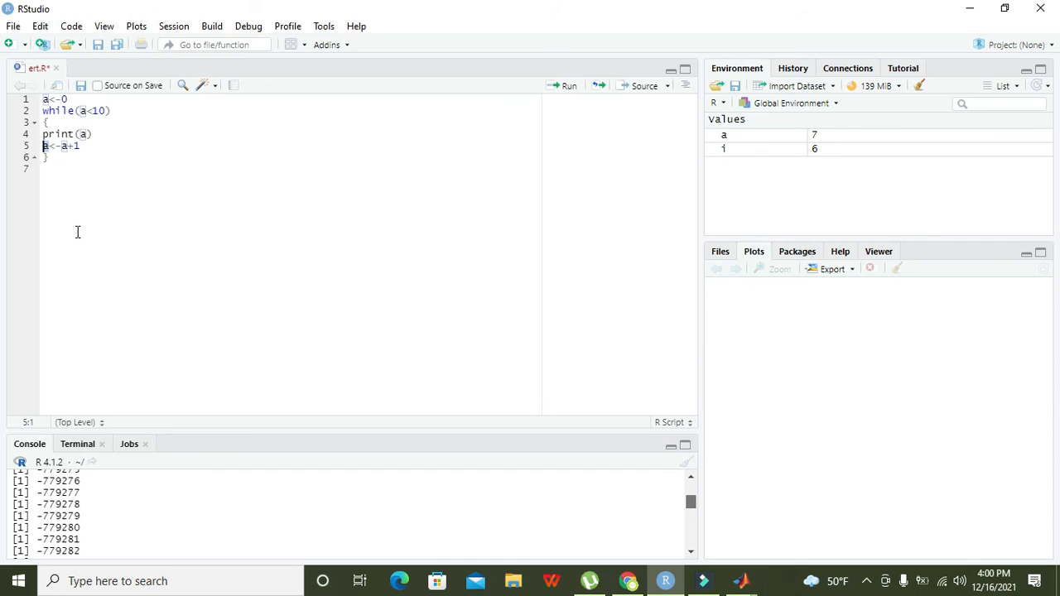
{"action": "mouse_move", "coordinate": [46, 239]}
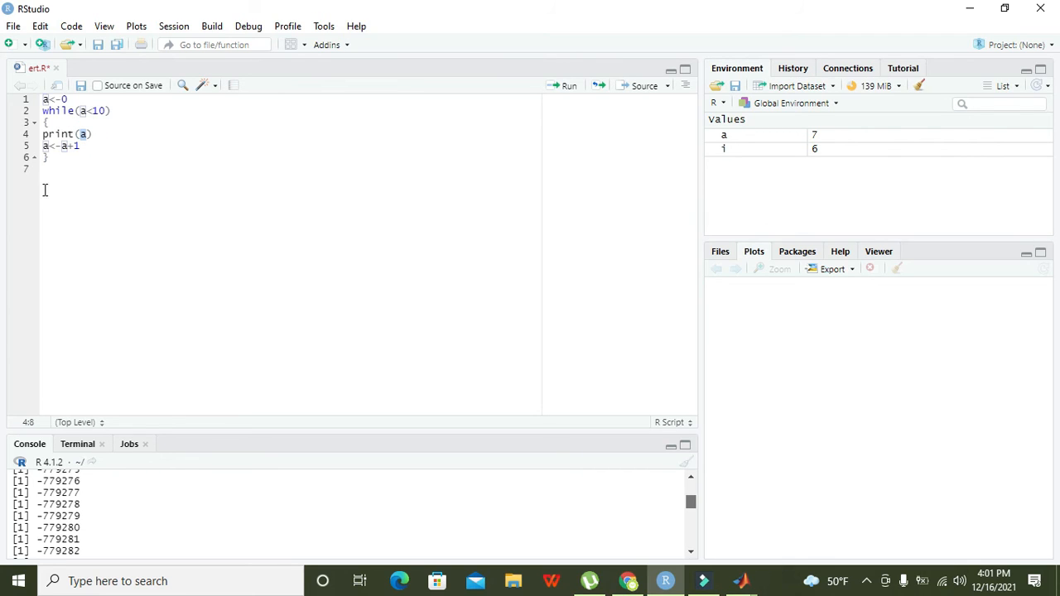
{"action": "mouse_move", "coordinate": [50, 171]}
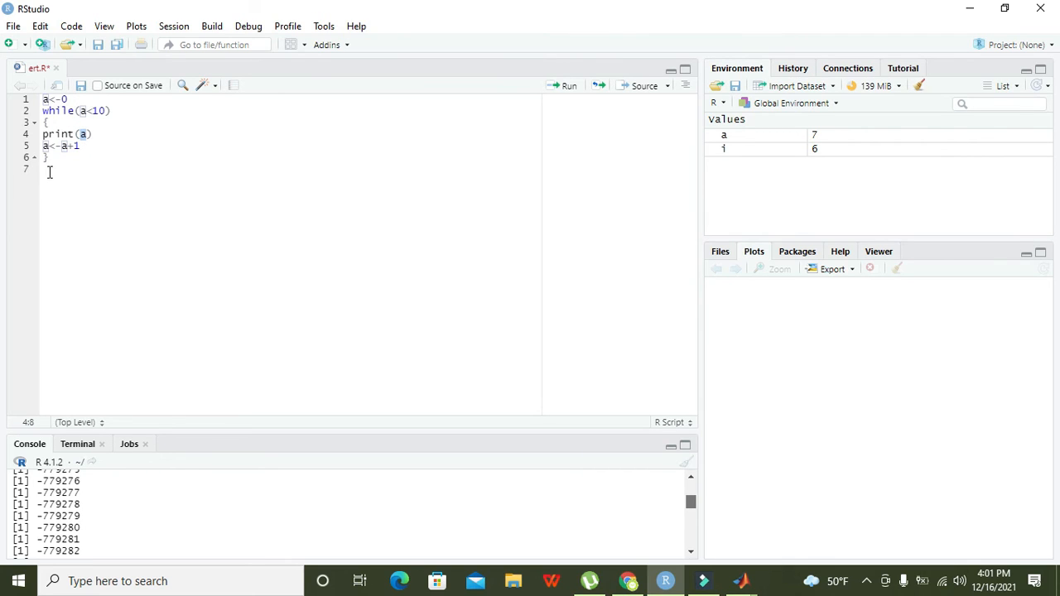
{"action": "left_click", "coordinate": [86, 110]}
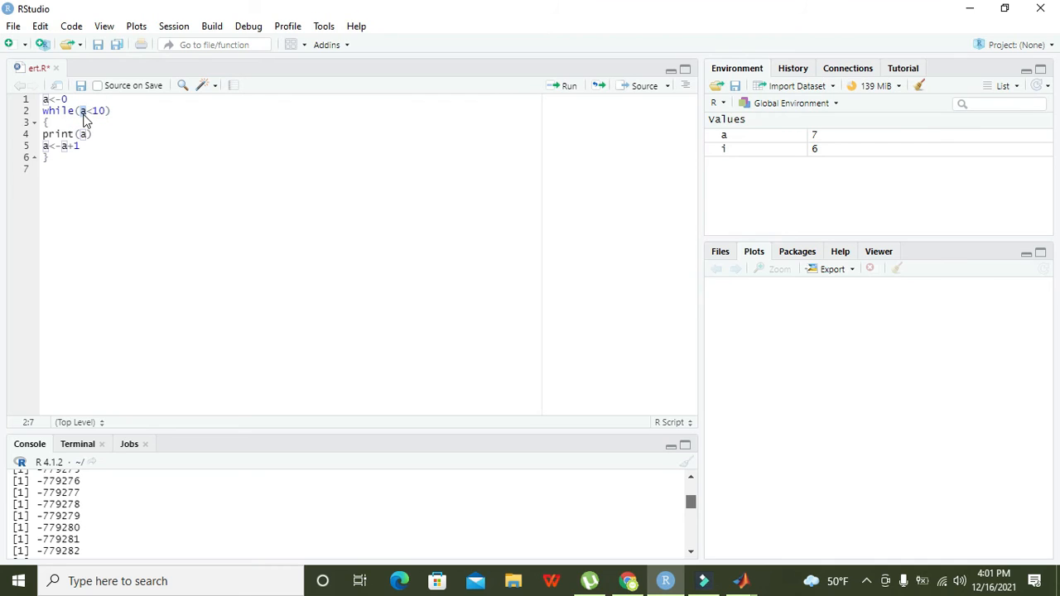
{"action": "mouse_move", "coordinate": [98, 114]}
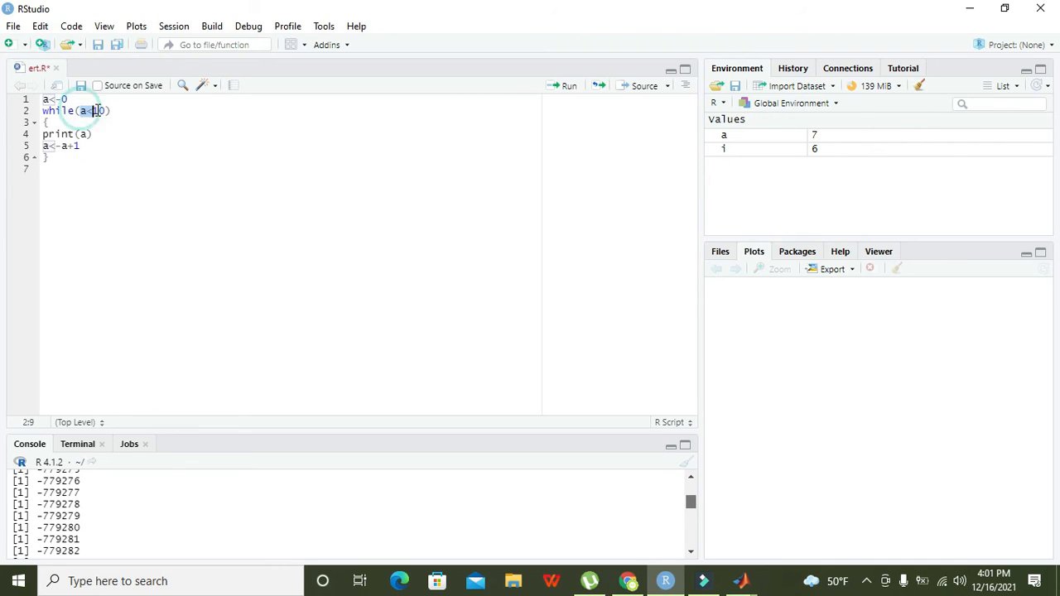
{"action": "left_click", "coordinate": [72, 158]}
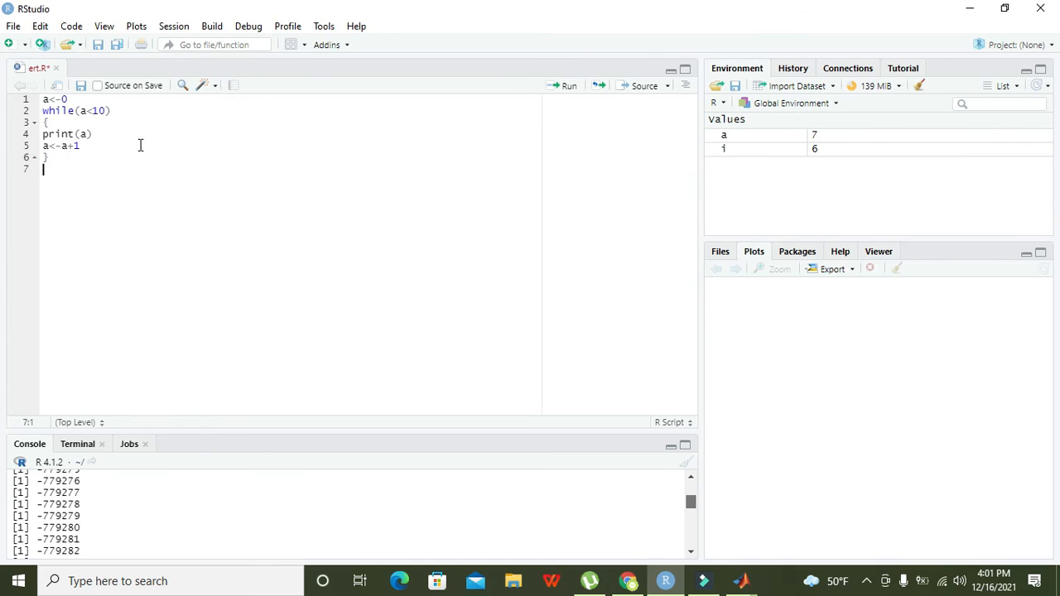
{"action": "mouse_move", "coordinate": [238, 223]}
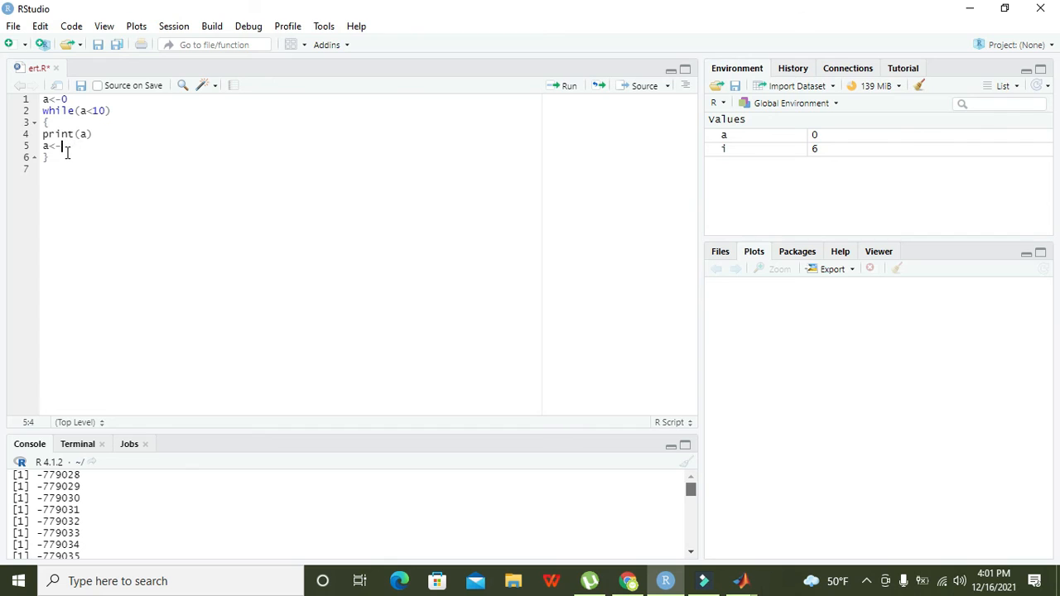
Rewrite the increment line as a<-1+a
{"action": "type", "text": "1+a"}
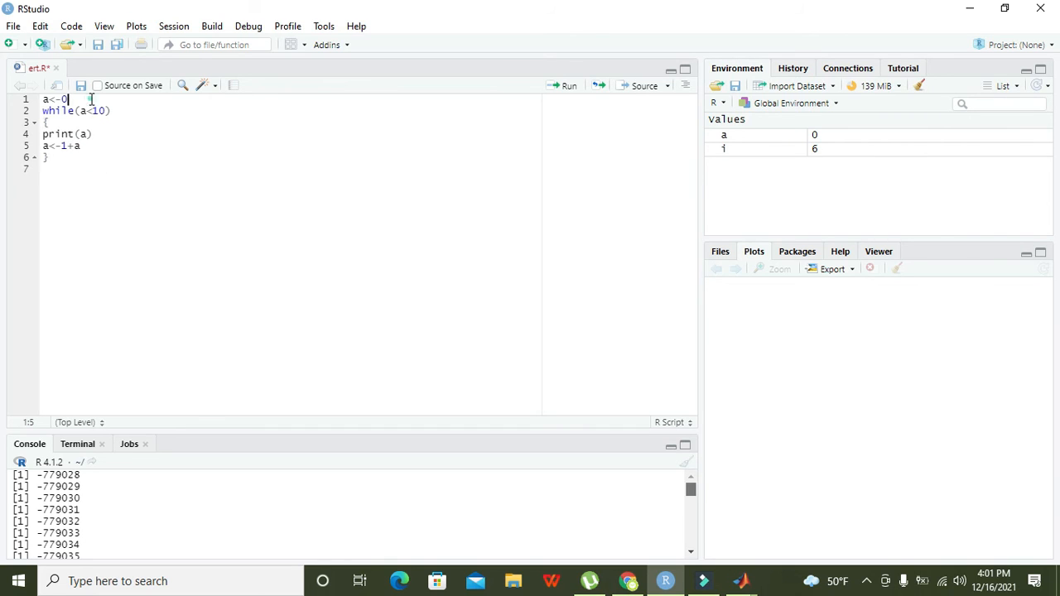
{"action": "mouse_move", "coordinate": [569, 86]}
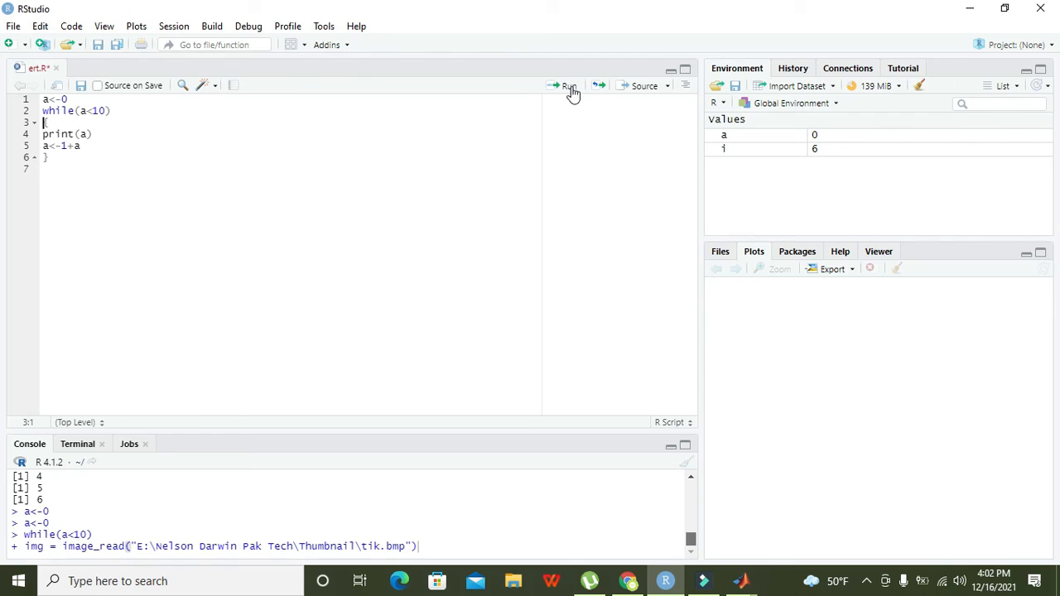
Run a<-0 and the while loop so the console prints the count, then clear it
{"action": "left_click", "coordinate": [568, 87]}
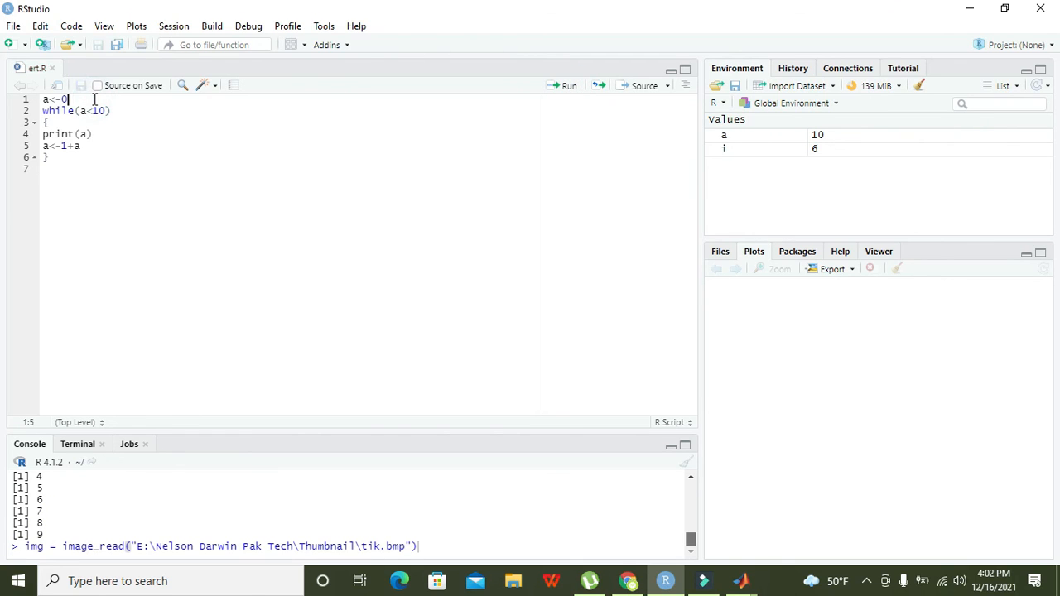
{"action": "mouse_move", "coordinate": [570, 86]}
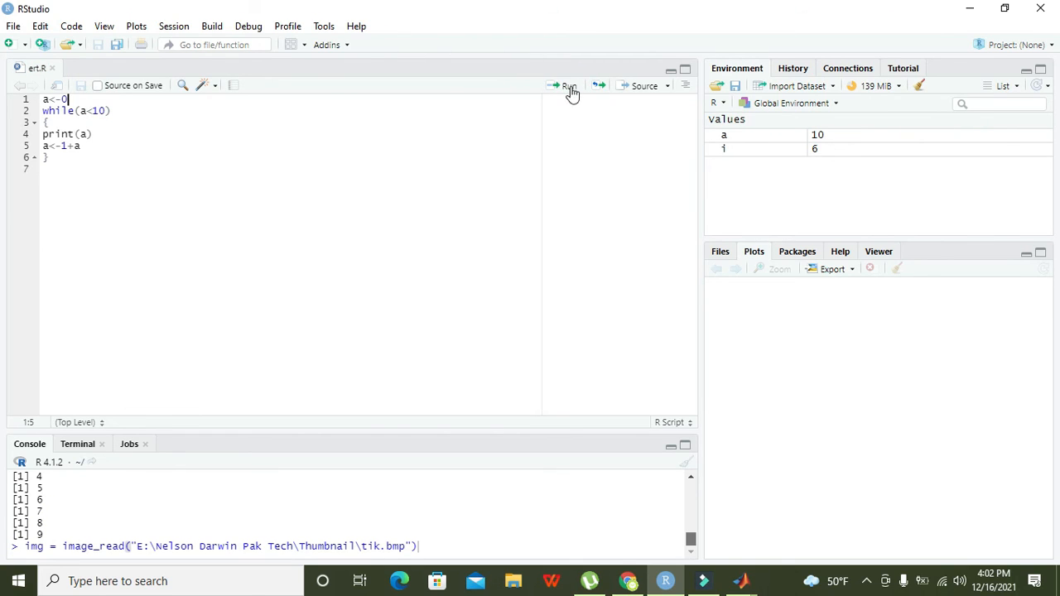
{"action": "left_click", "coordinate": [566, 86]}
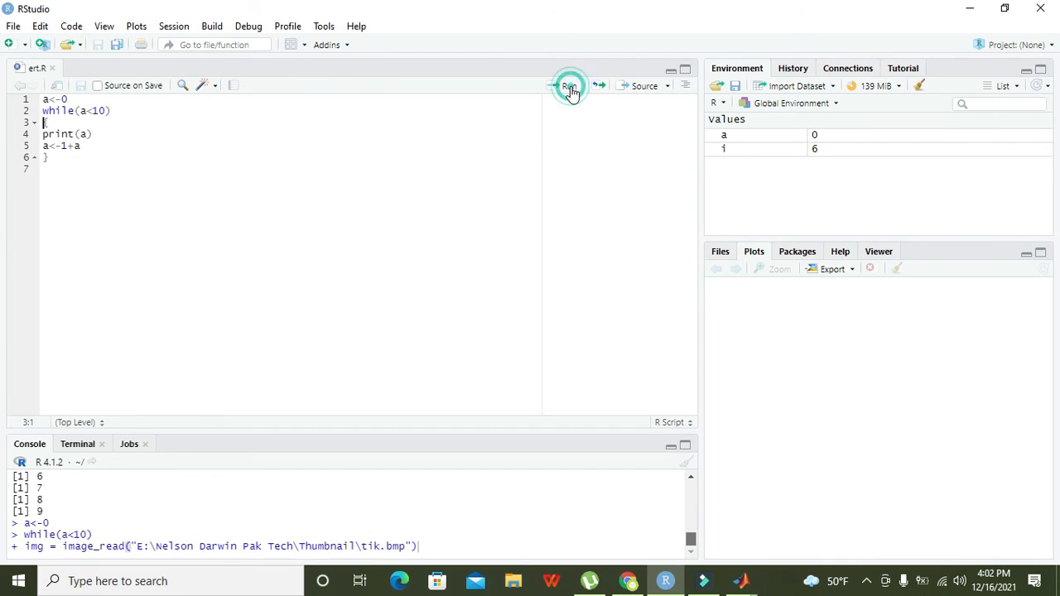
{"action": "left_click", "coordinate": [568, 86]}
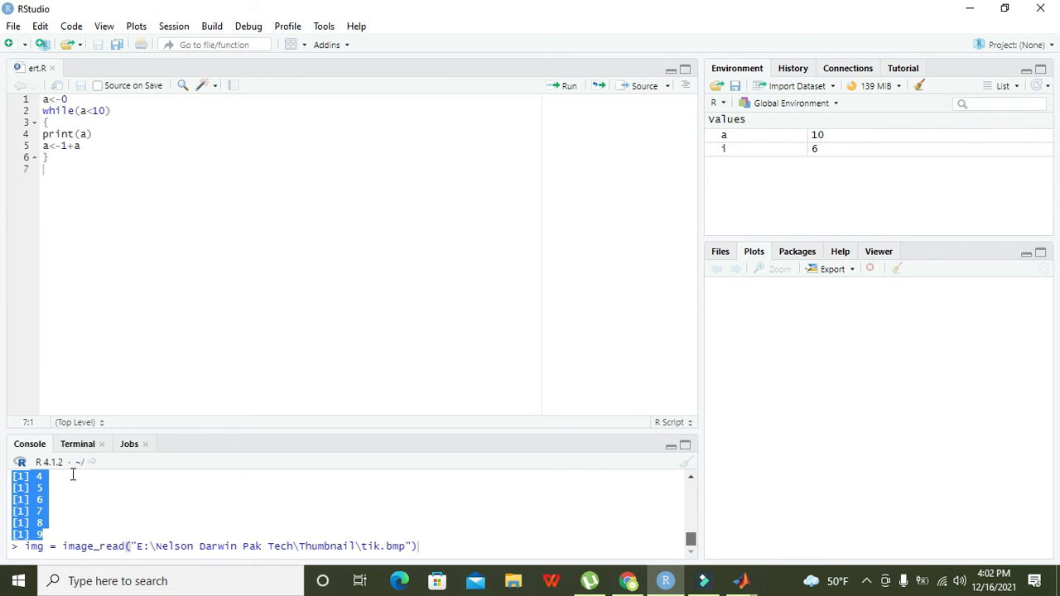
{"action": "scroll", "scroll_direction": "down", "scroll_amount": 3}
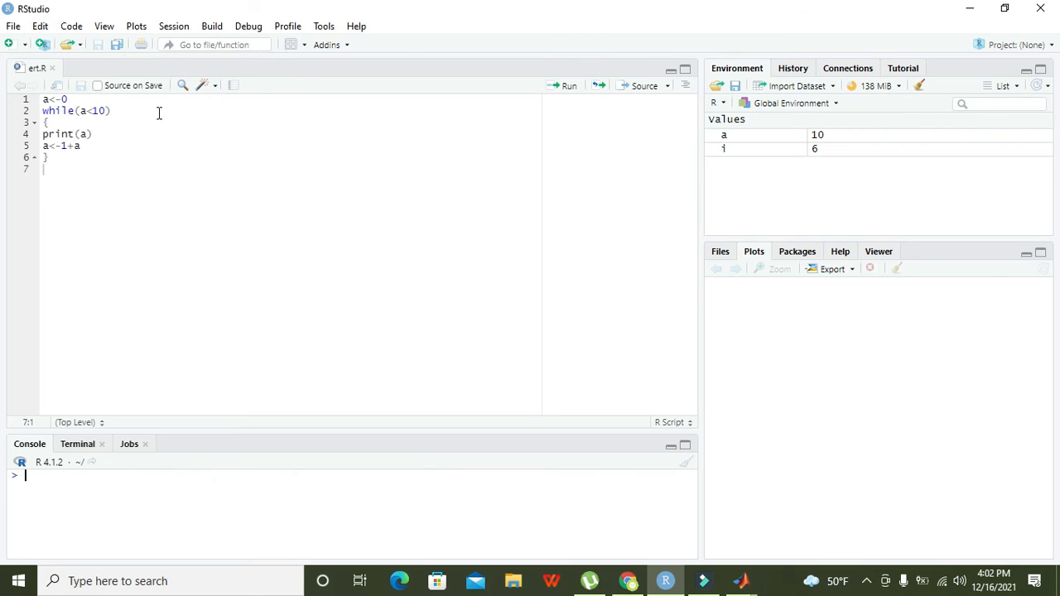
Restore a<-a+1 and rerun from a<-0 so the console prints 0 through 9
{"action": "left_click", "coordinate": [64, 145]}
{"action": "type", "text": "a+"}
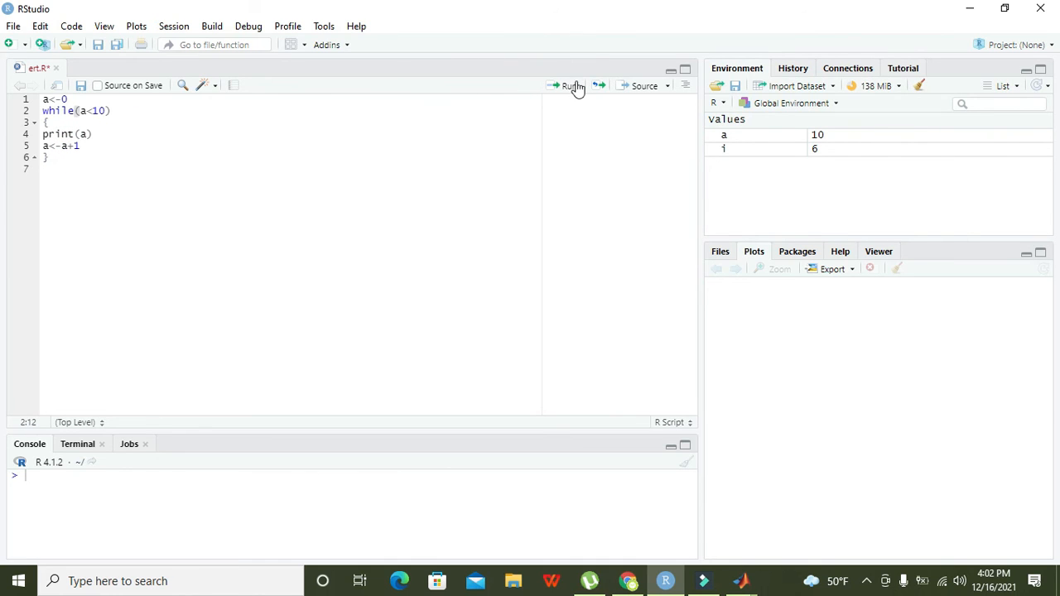
{"action": "left_click", "coordinate": [570, 86]}
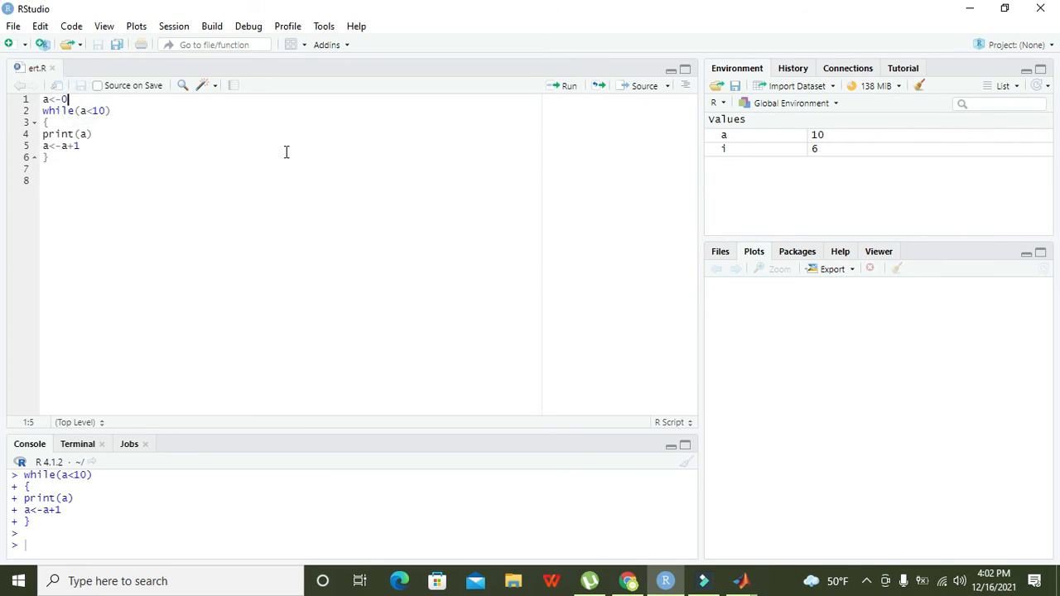
{"action": "left_click", "coordinate": [566, 87]}
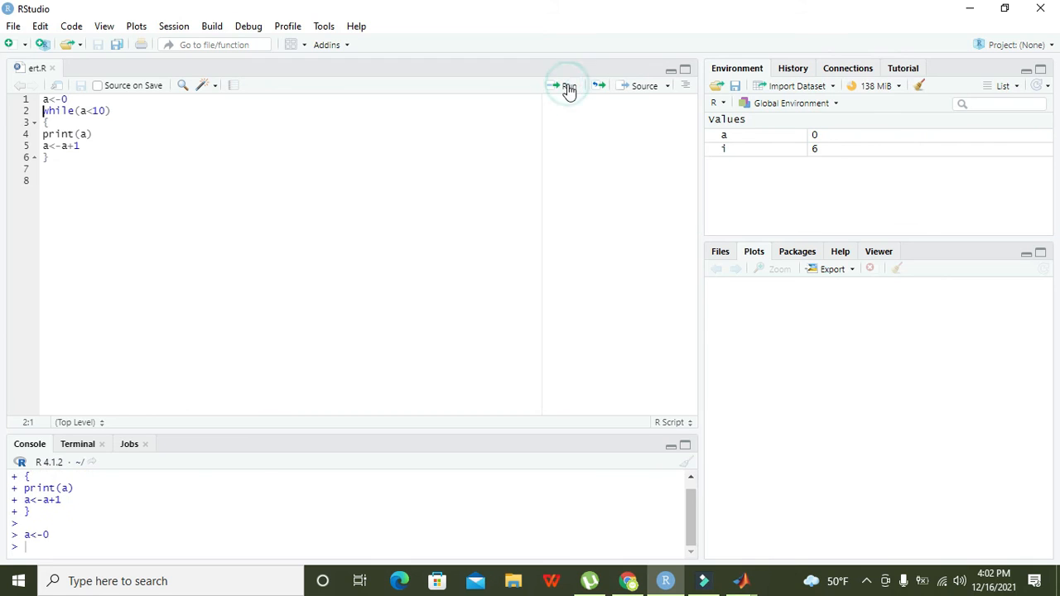
{"action": "left_click", "coordinate": [554, 86]}
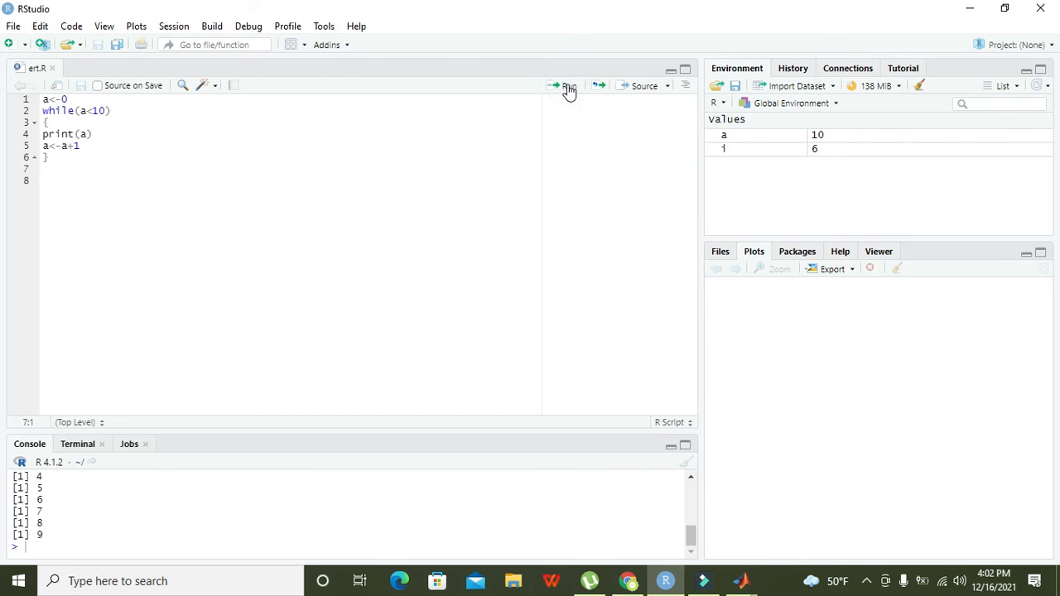
{"action": "left_click", "coordinate": [569, 86]}
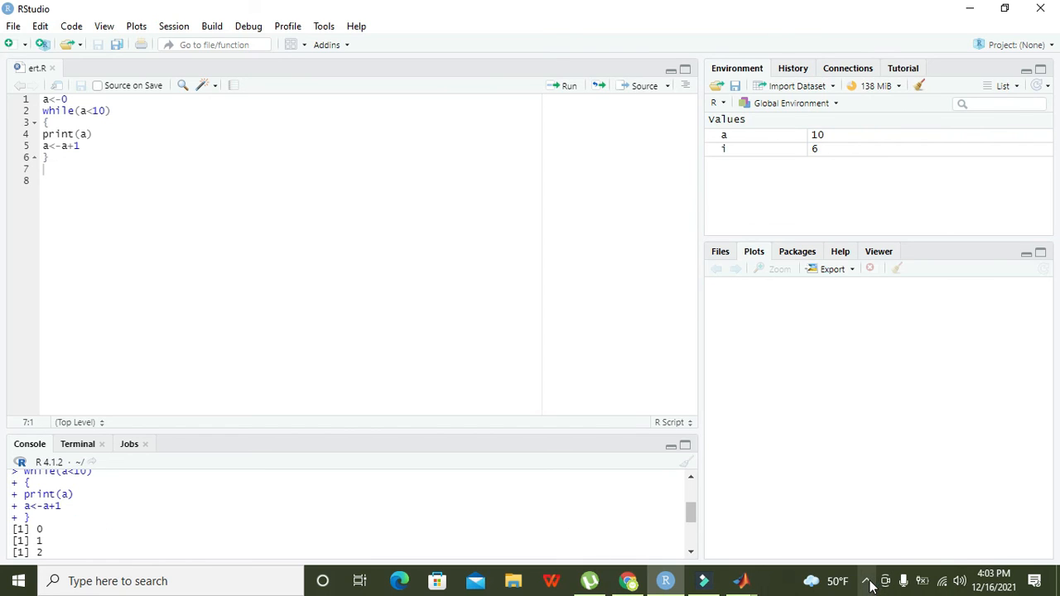
{"action": "left_click", "coordinate": [867, 579]}
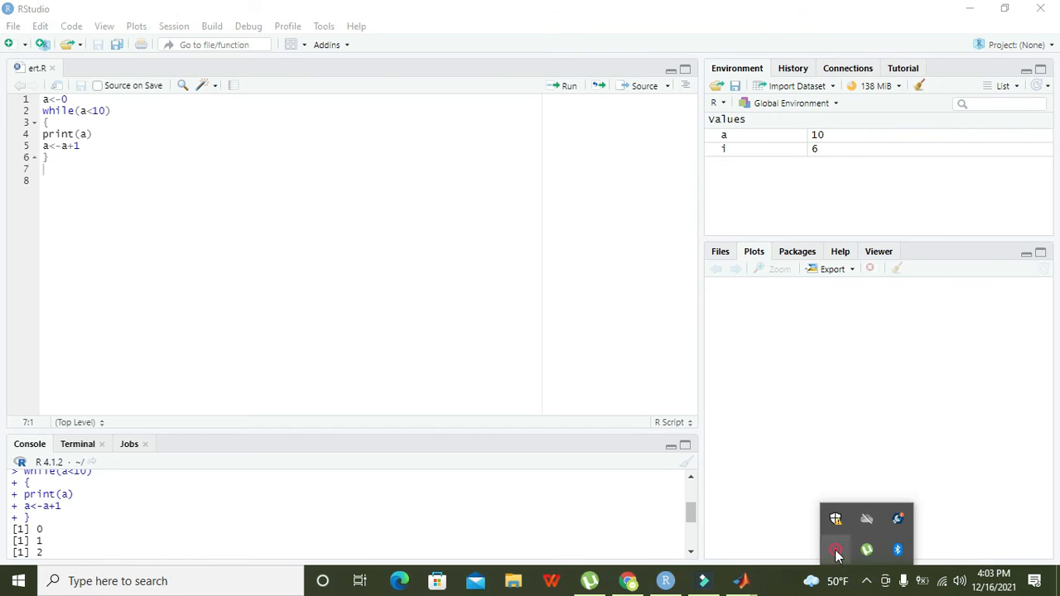